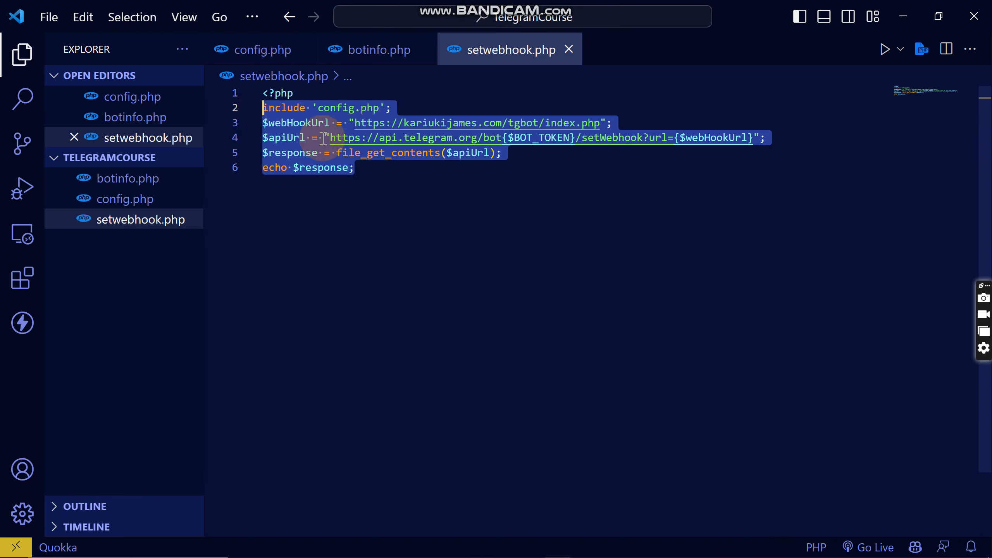
- Add a new file named getweebhookinfo.php to the TelegramCourse project
click(355, 167)
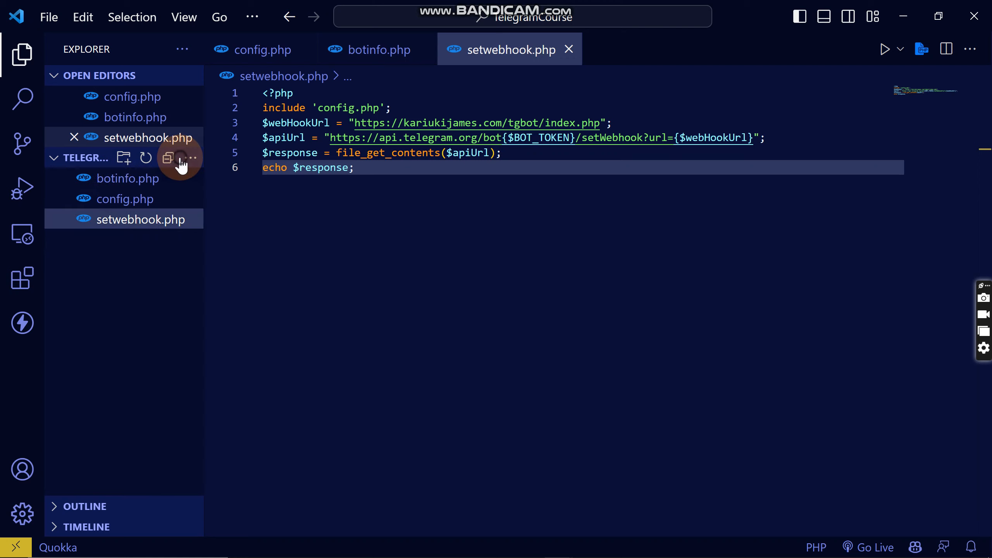
click(124, 157)
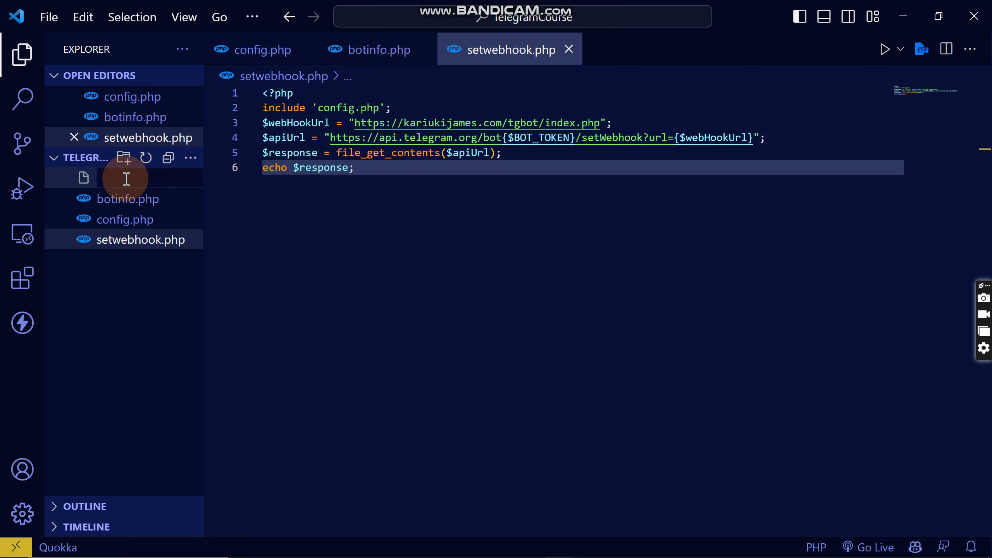
text(getweb)
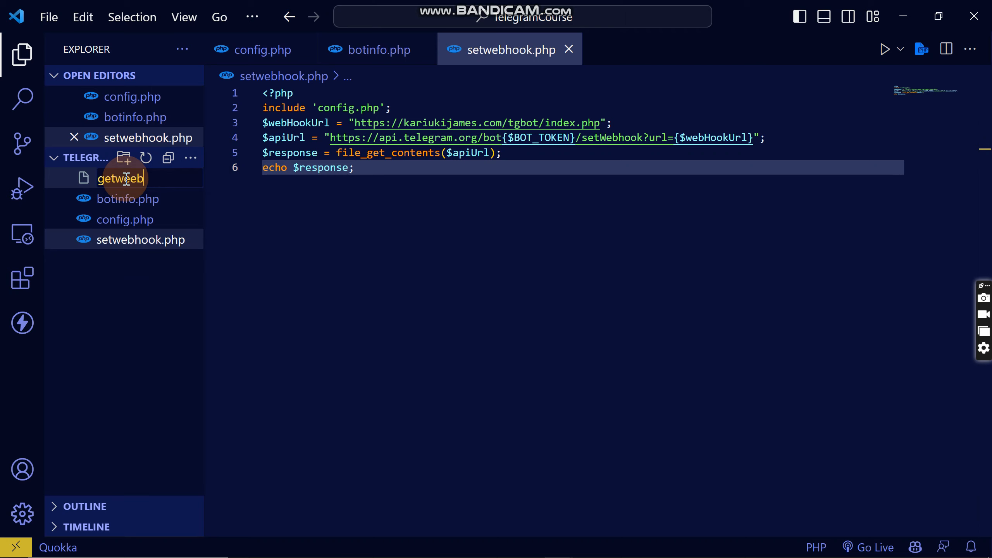
text(hookin)
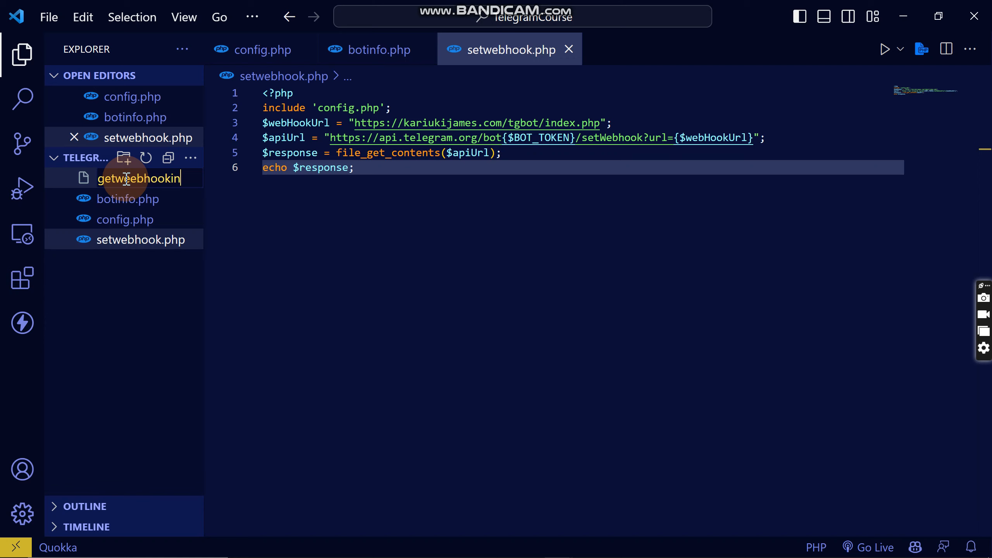
text(fo.ph)
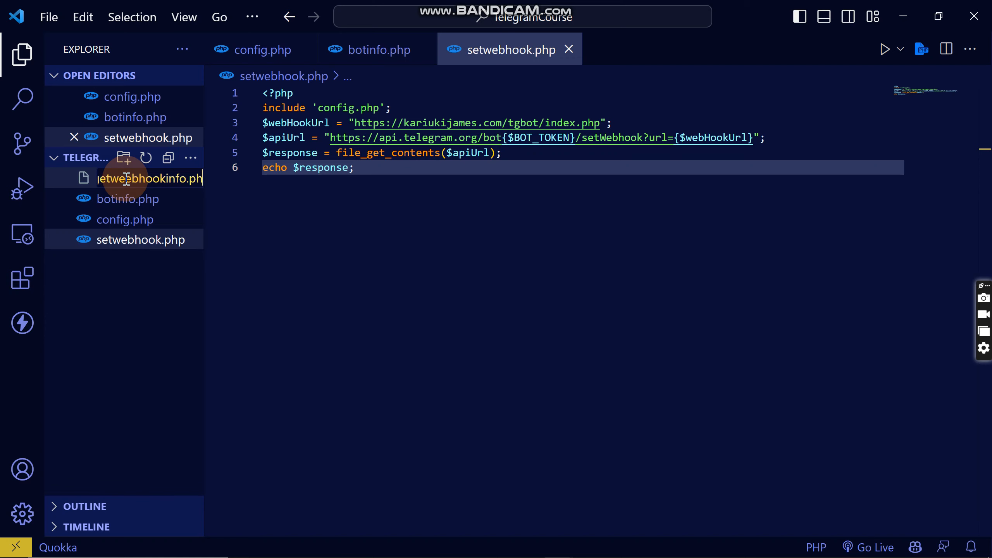
key(Enter)
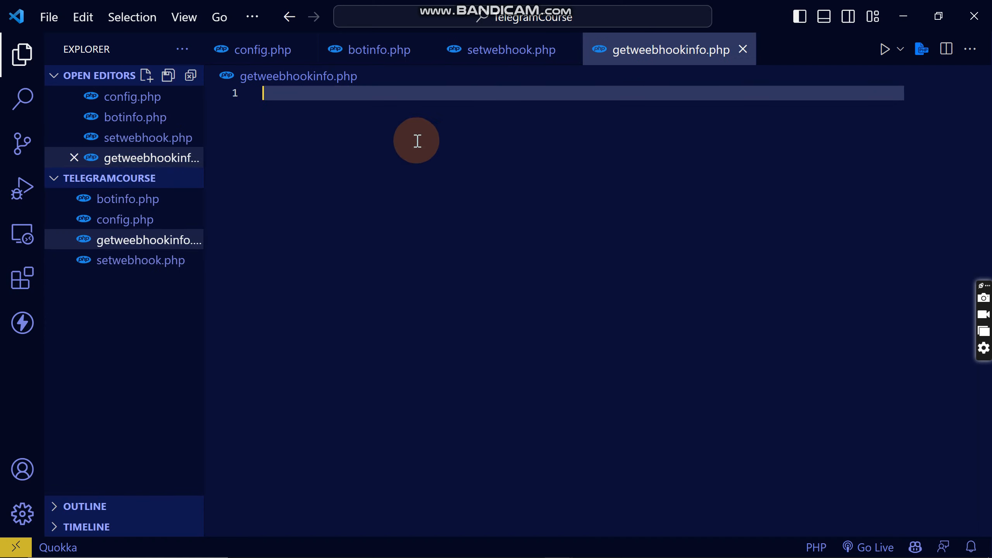
mouse_move(338, 101)
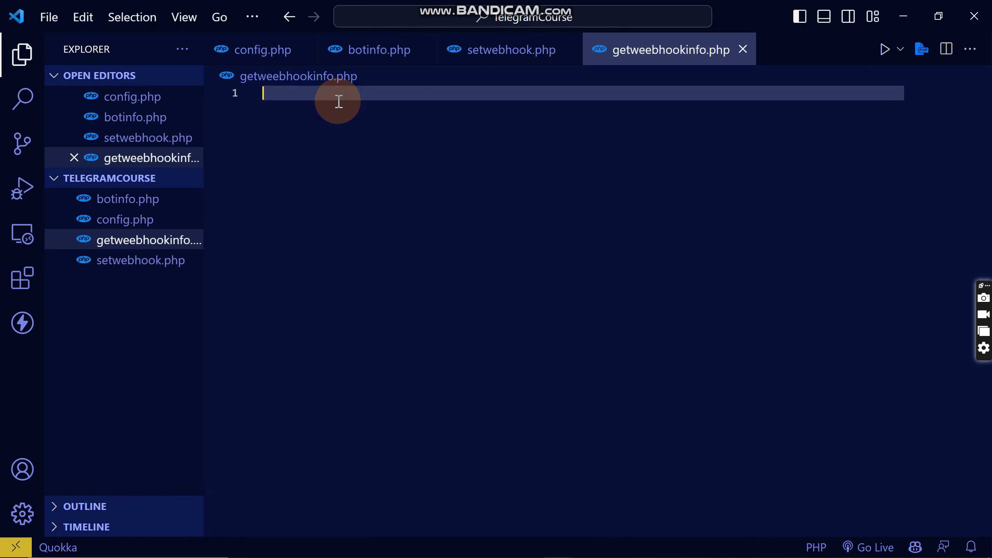
- Start getweebhookinfo.php with <?php and include 'config.php';
text(<?php)
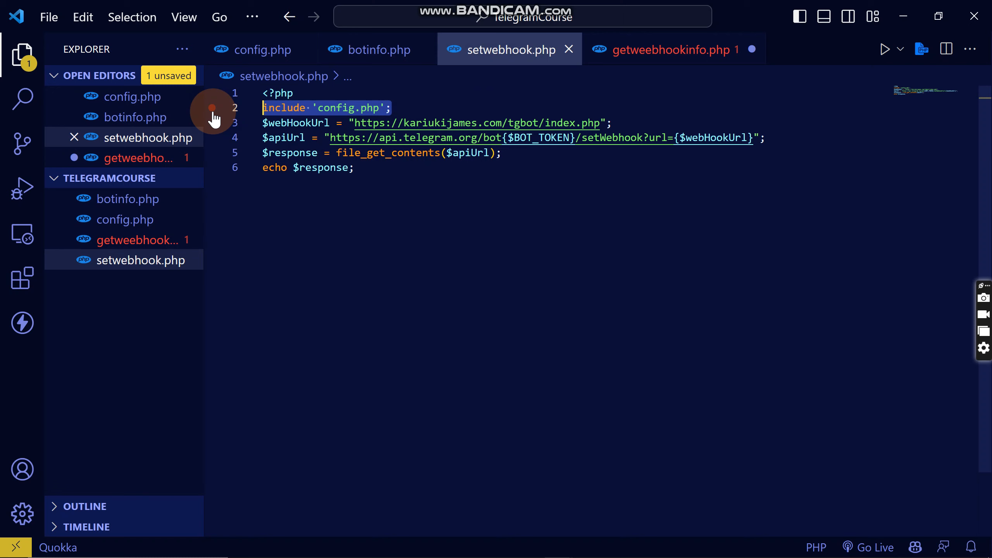
click(658, 50)
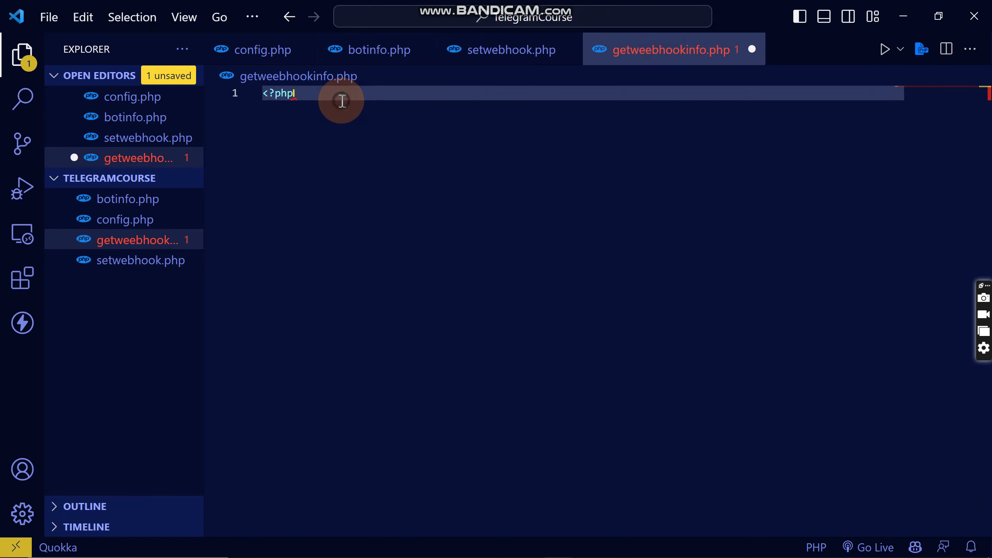
text(include 'config.php';)
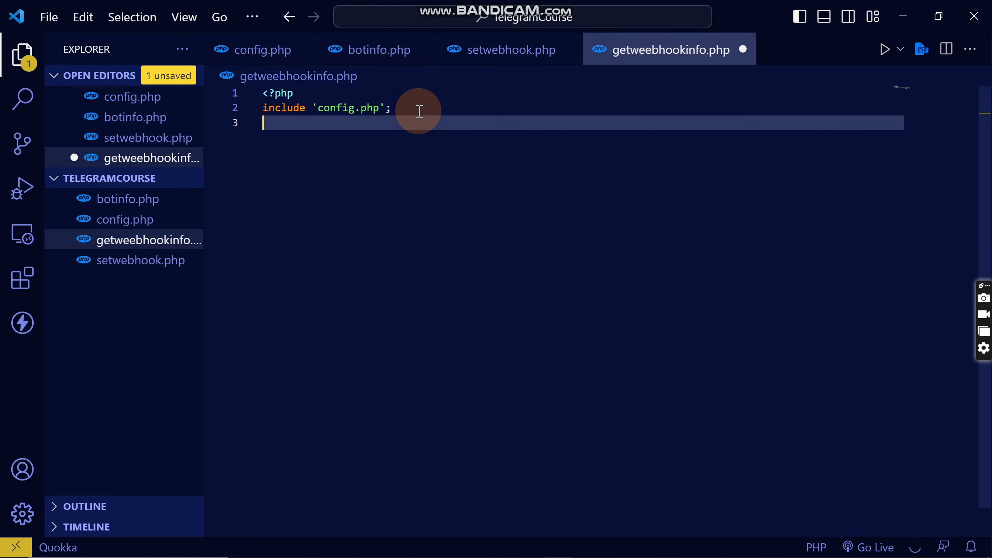
- Build $apiUrl for /getWebhookInfo, fetch it with file_get_contents, and begin a false-response check
text($apiUrl = "https://api.telegram.org/bot{$BOT_TOKEN}/getWebhookInfo";)
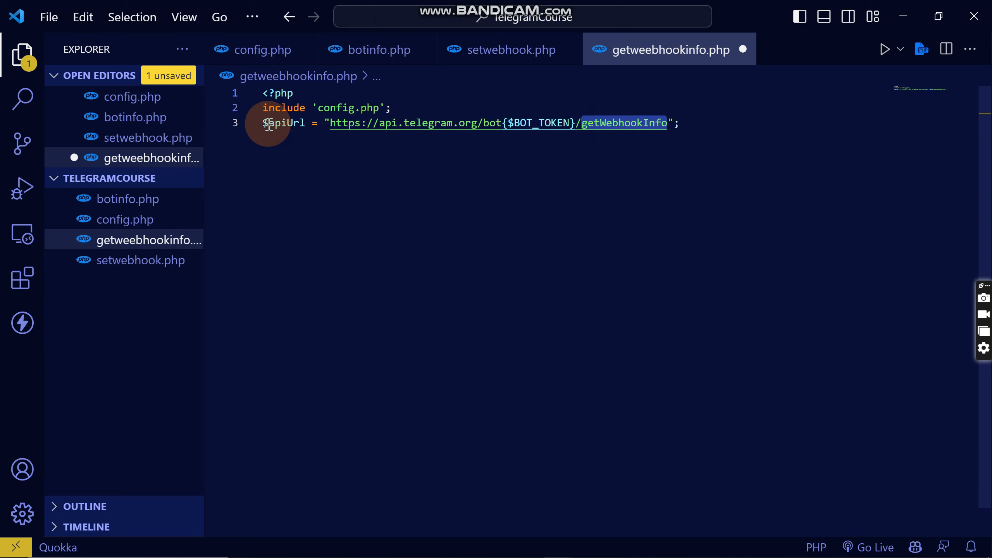
mouse_move(678, 123)
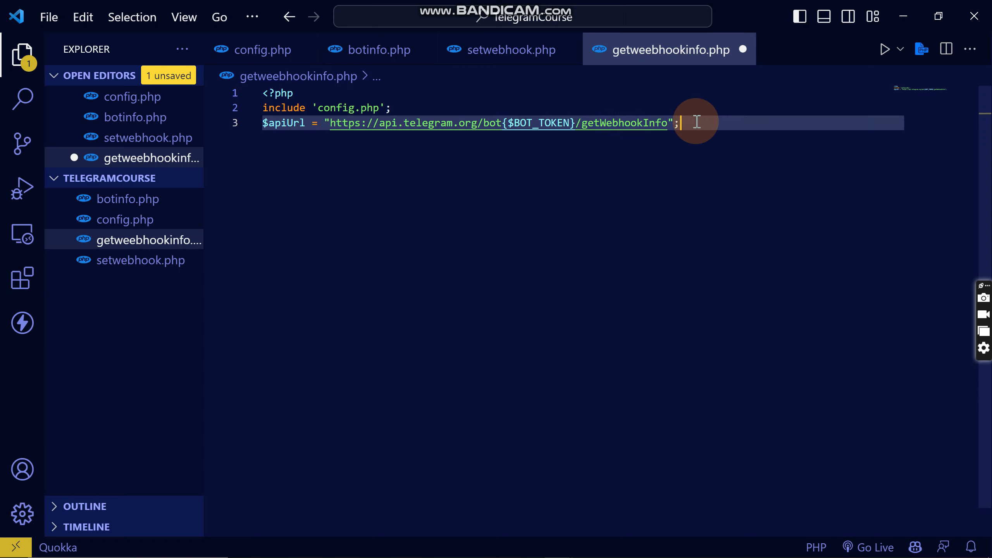
text($response = file_get_contents($apiUrl);)
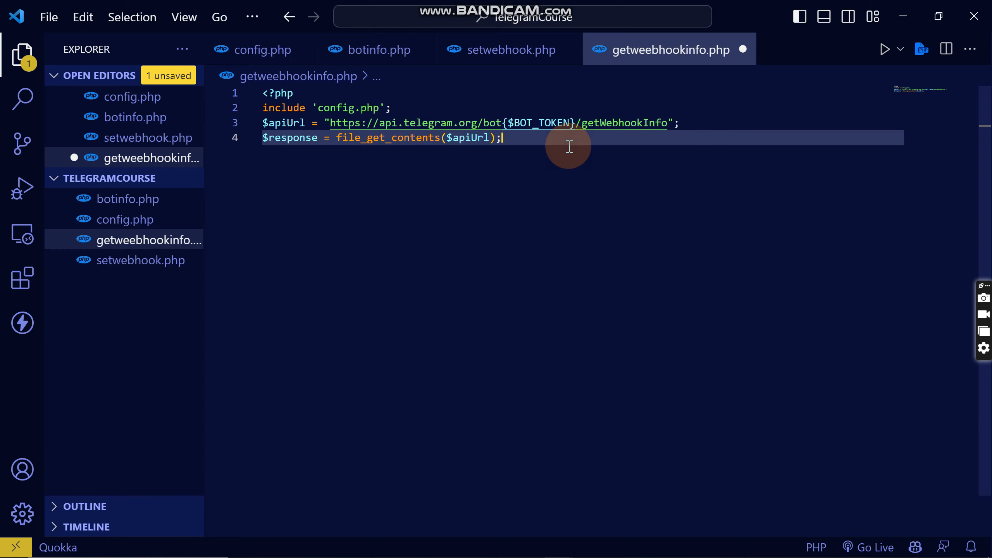
text(if($response === false) {)
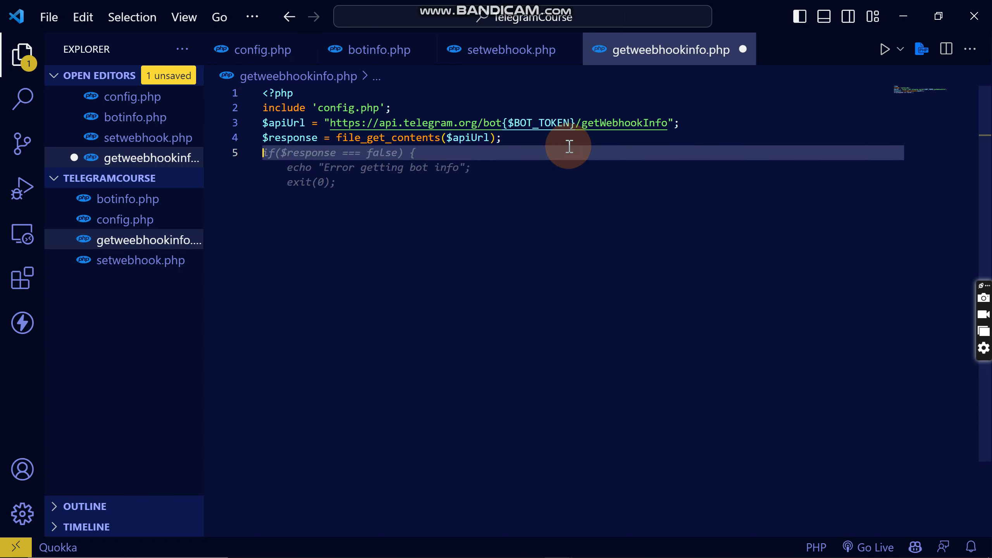
text($)
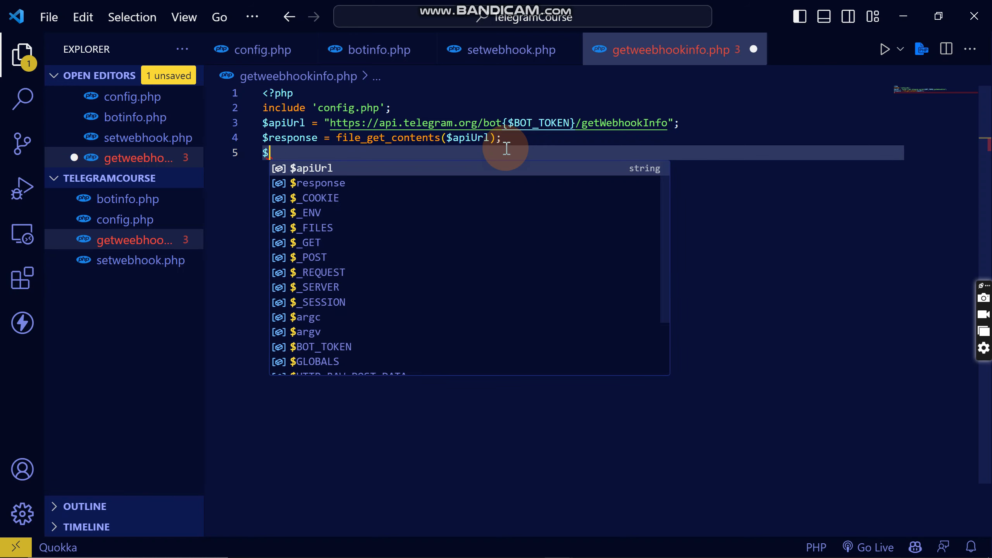
text(ec)
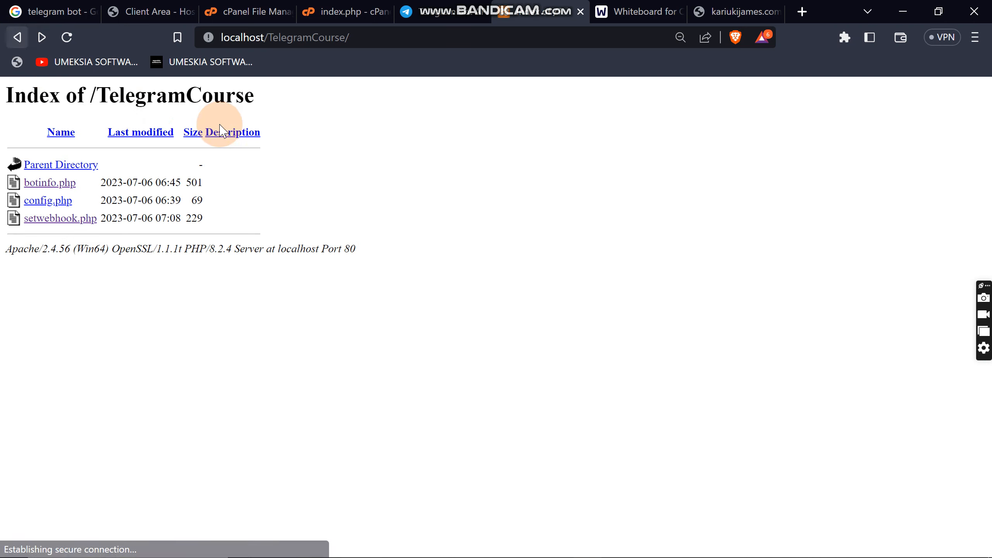
mouse_move(66, 37)
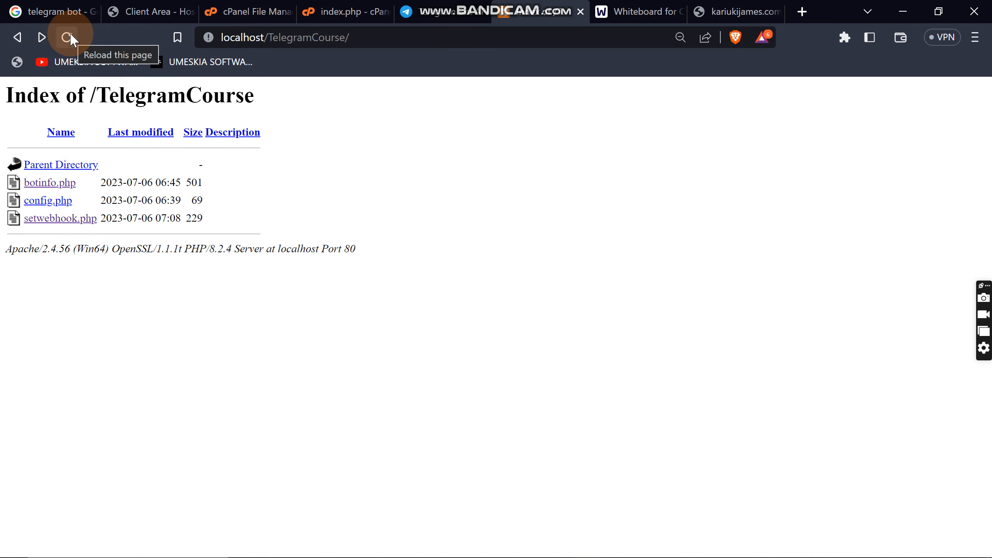
- Reload the localhost TelegramCourse listing in Brave and open getweebhookinfo.php
click(66, 37)
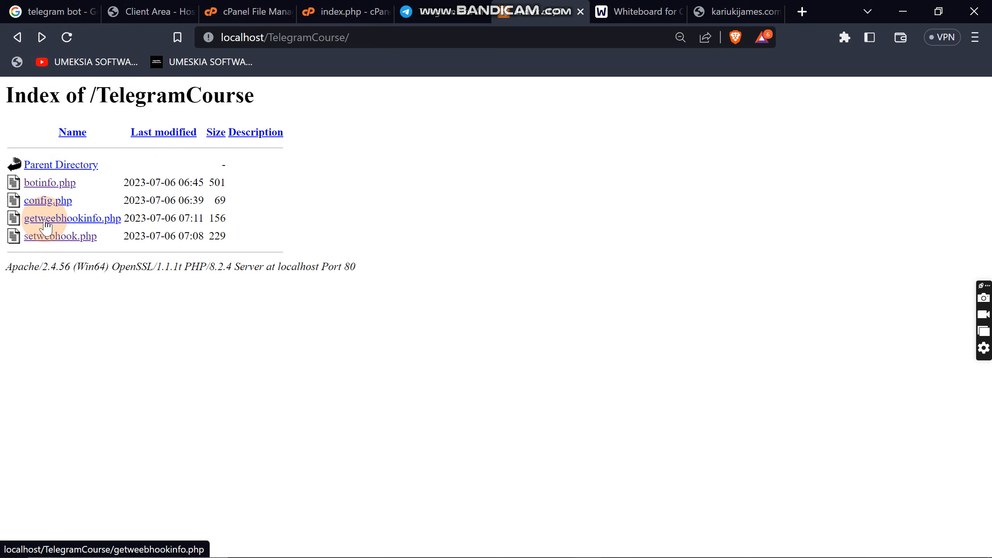
click(72, 218)
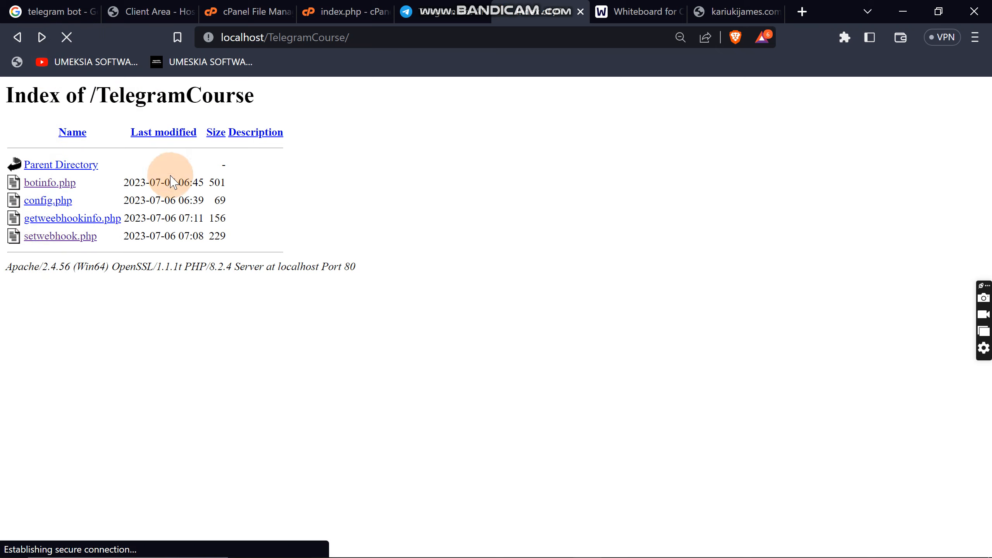
click(72, 218)
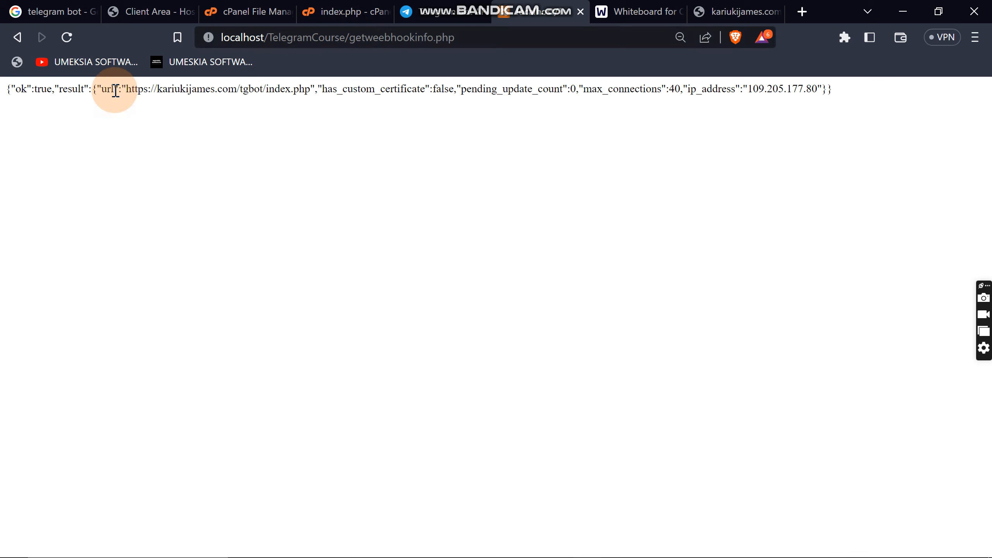
mouse_move(315, 90)
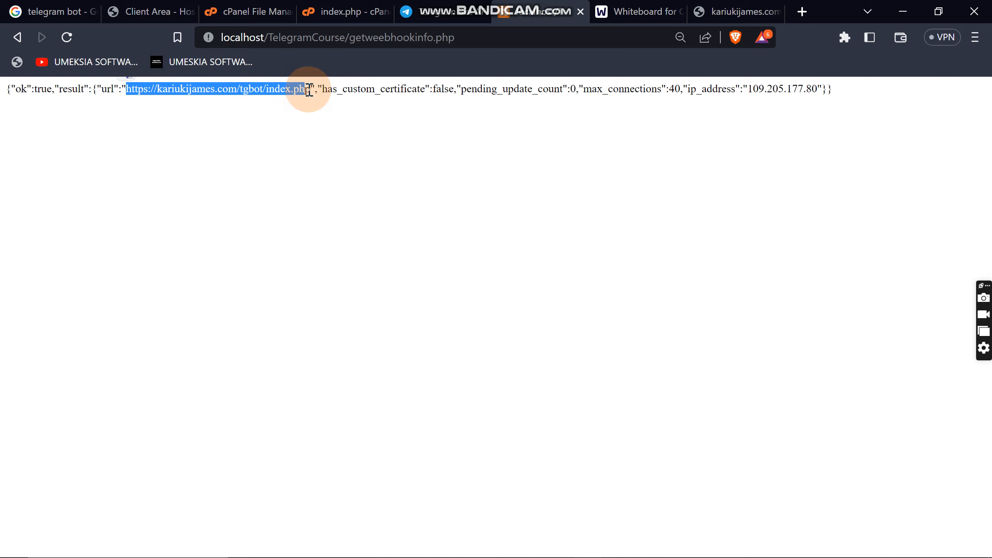
drag(307, 89, 500, 89)
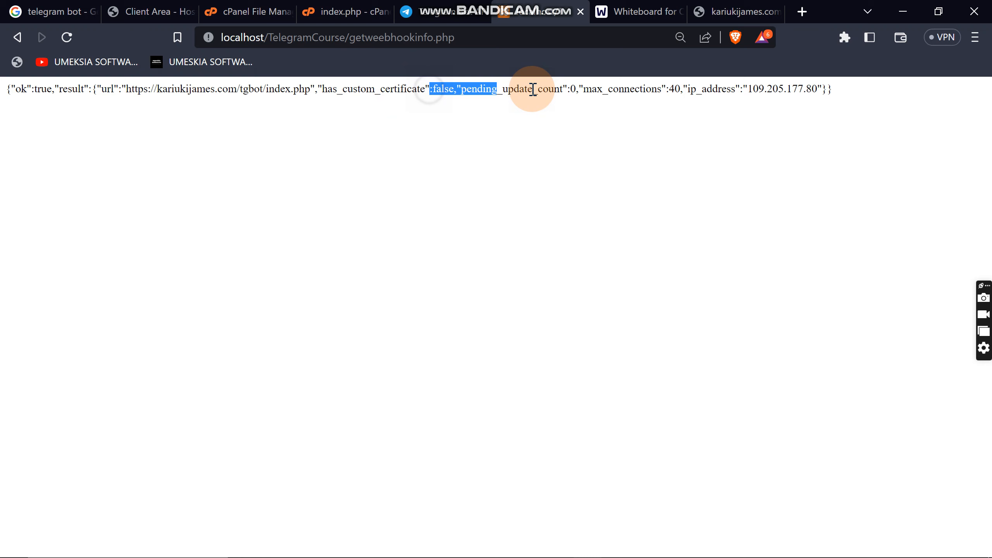